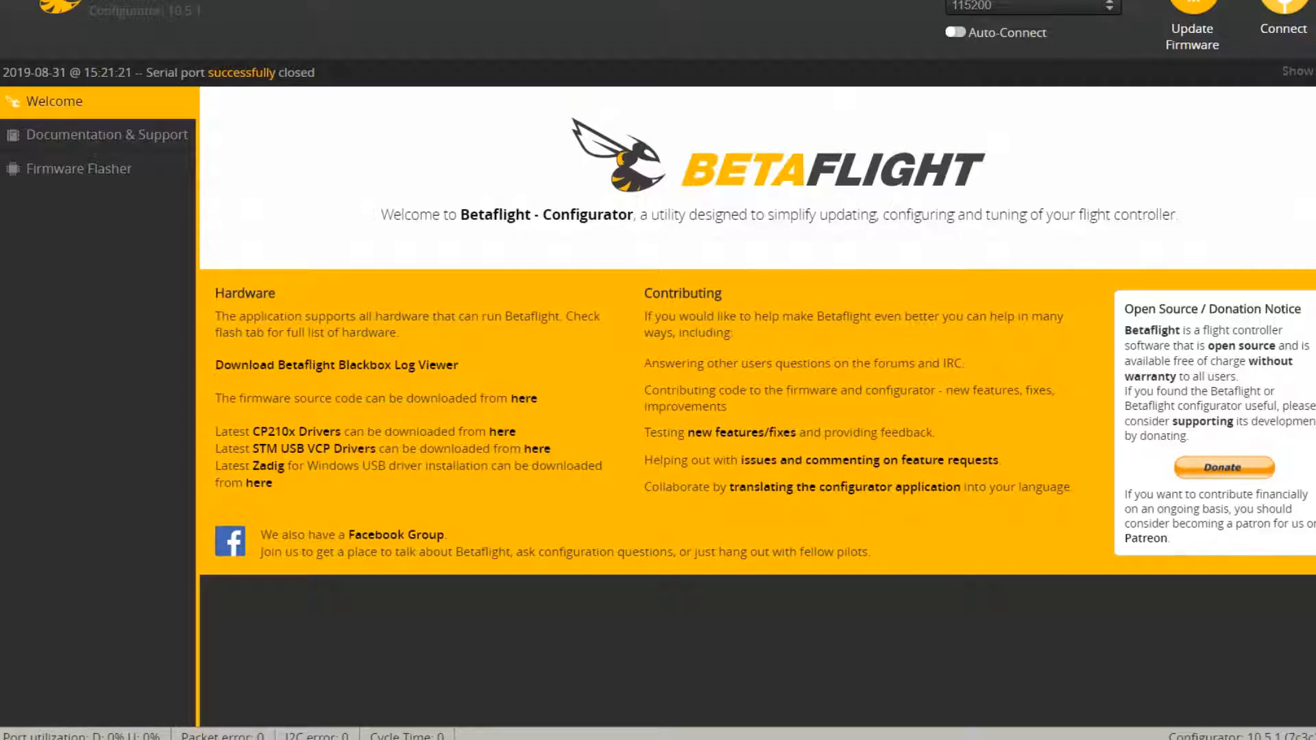
Connect to the flight controller so the Setup page shows live attitude and battery readings.
click(1283, 27)
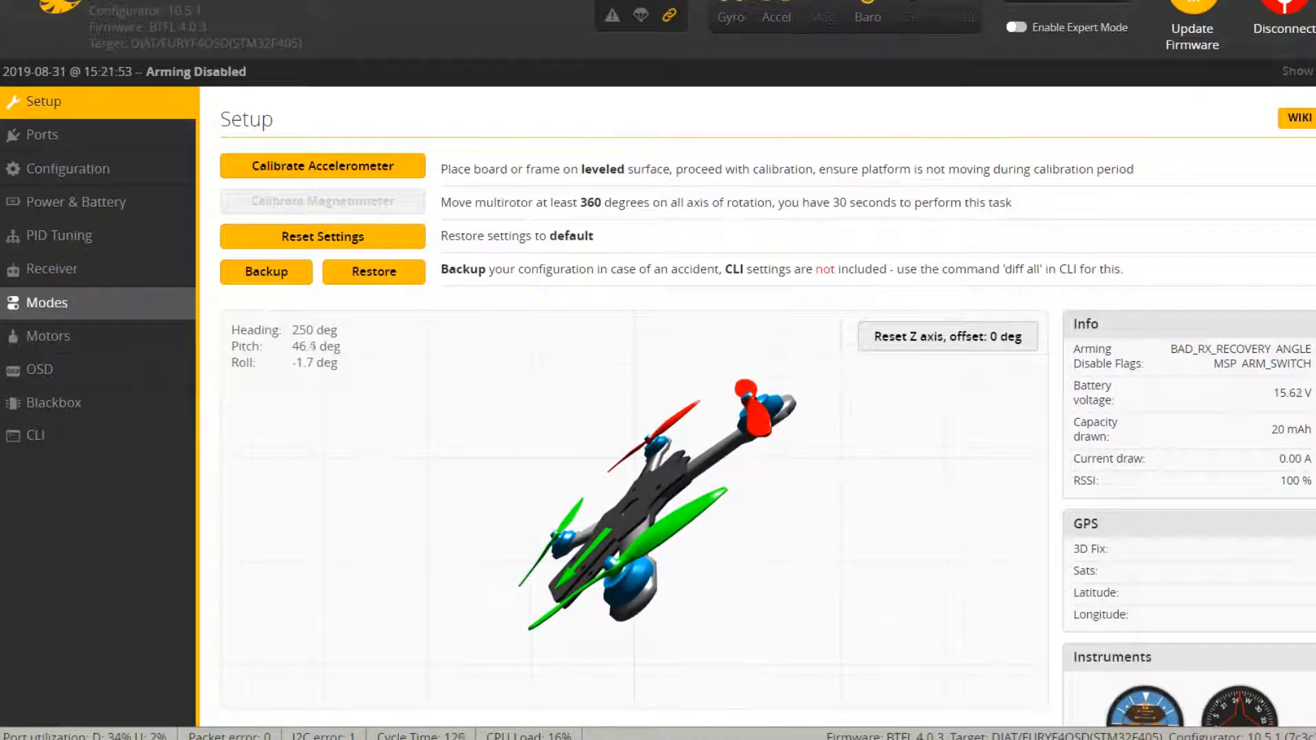
Go to the Modes page and scroll down until the BEEPER mode is visible.
click(46, 303)
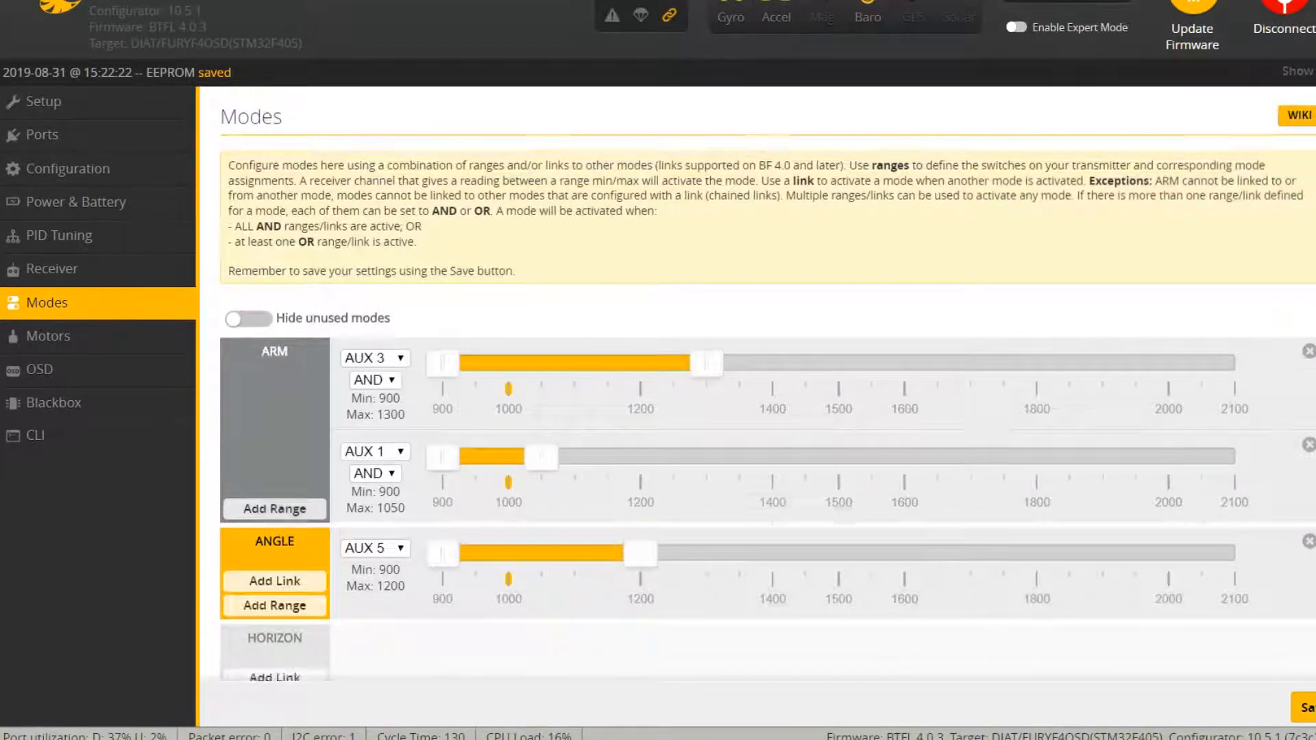
scroll(down, 3)
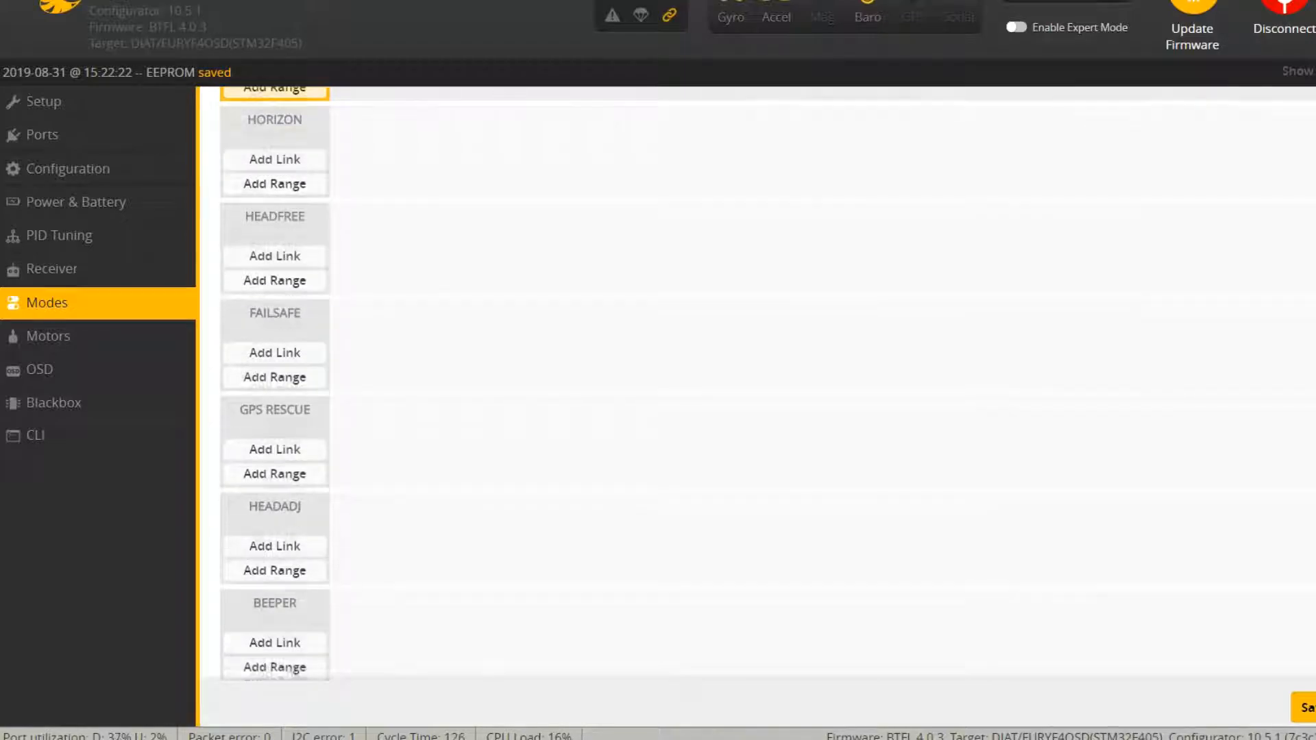
scroll(down, 3)
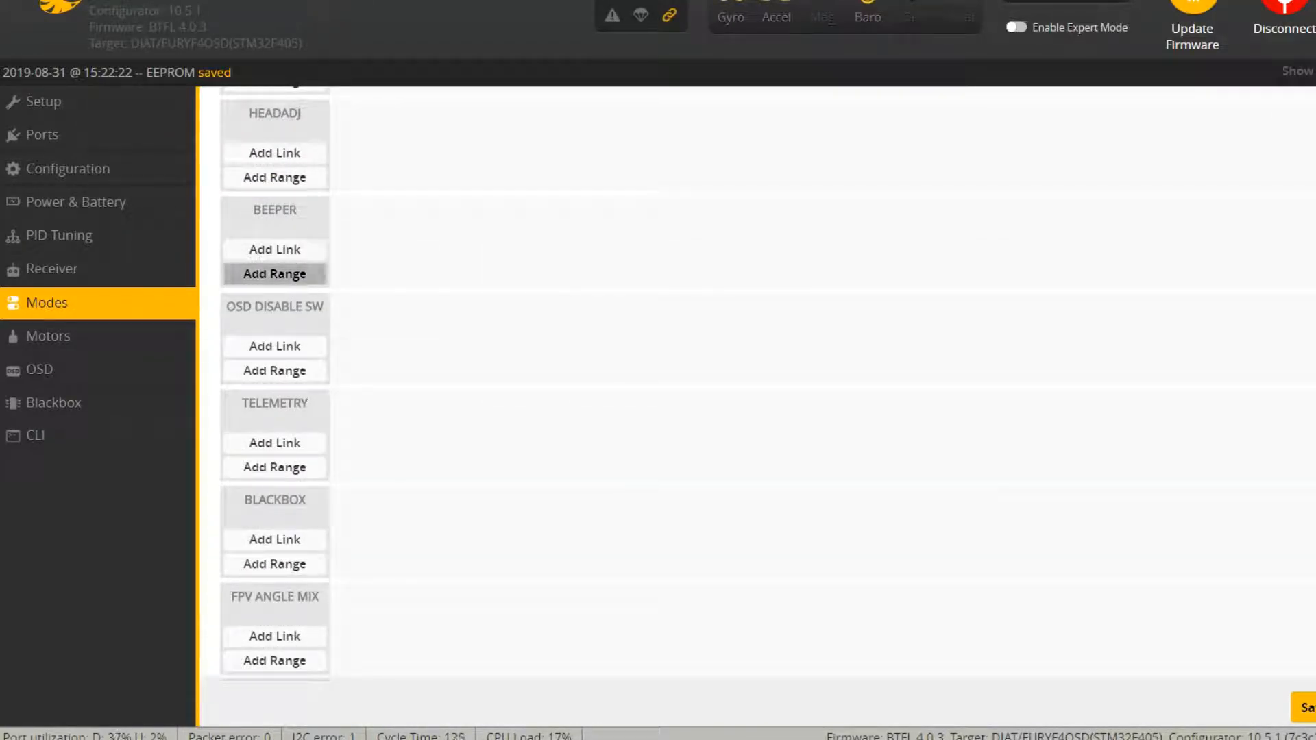
Add a BEEPER range on AUX 4 spanning 1300 to 1700.
click(274, 274)
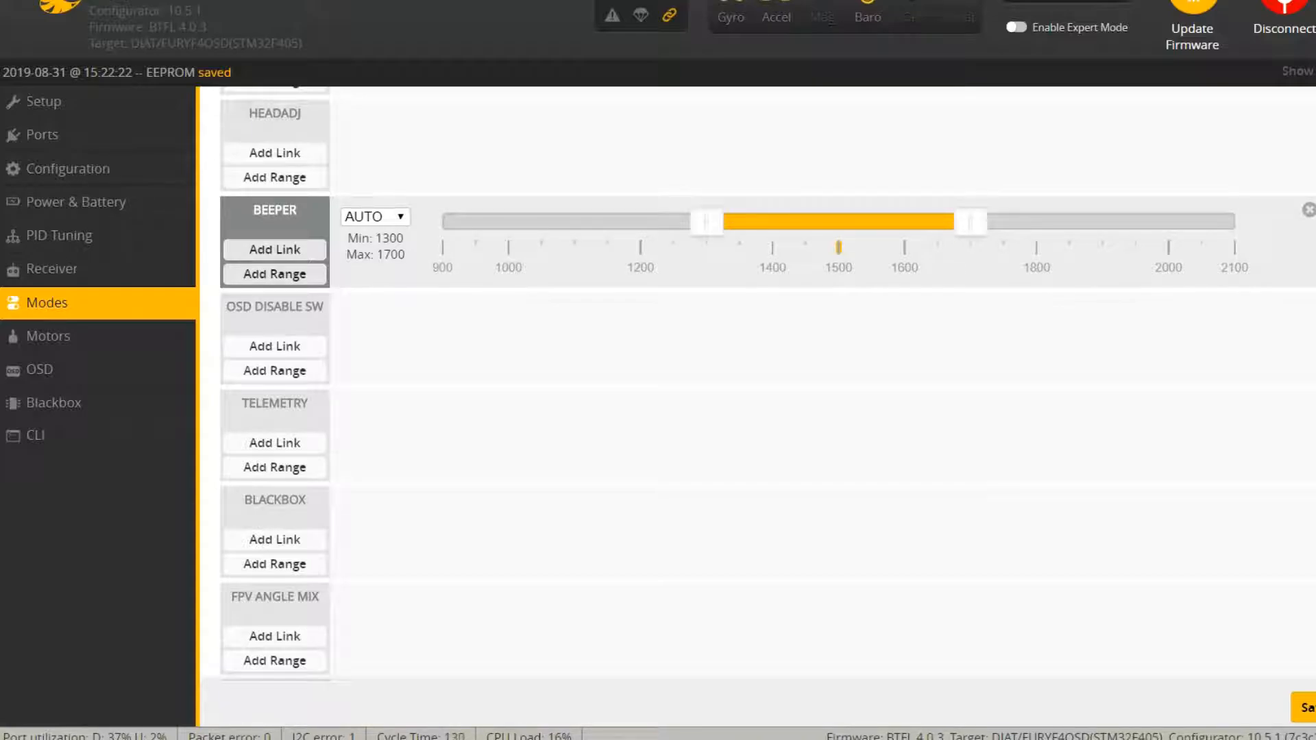
click(373, 215)
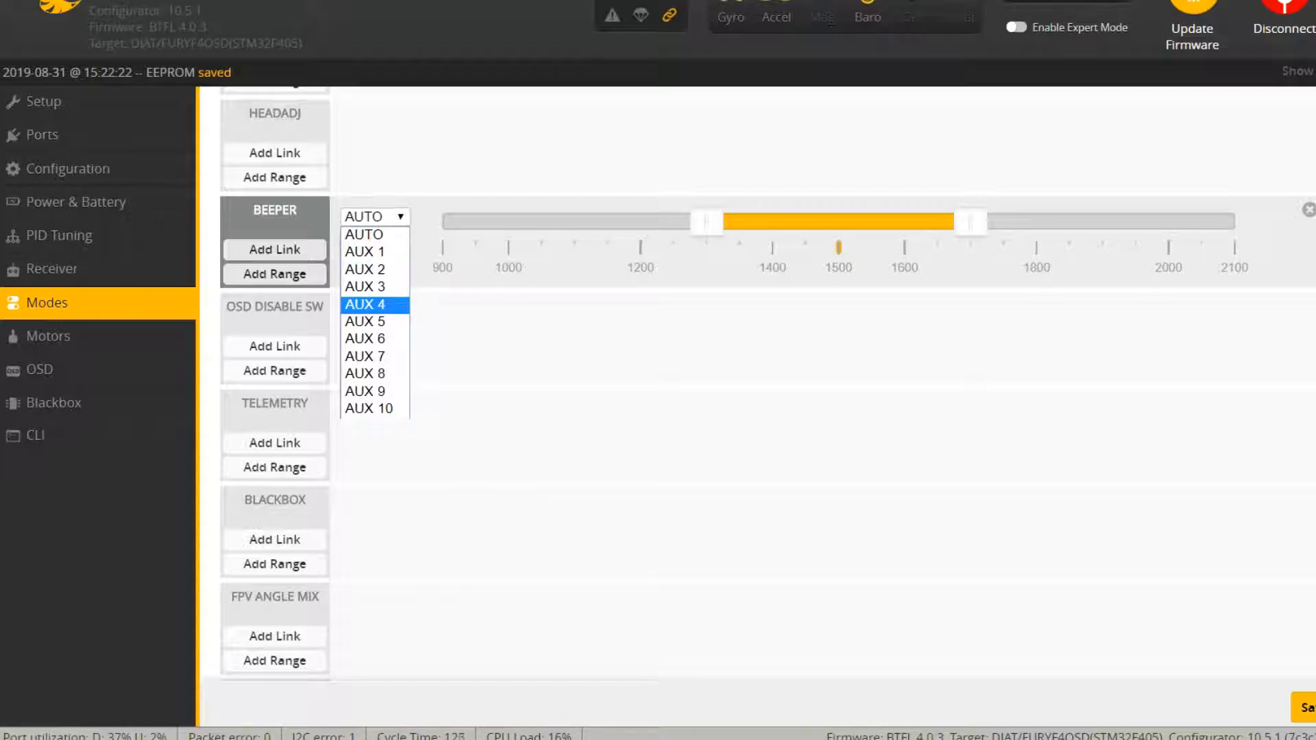
click(365, 305)
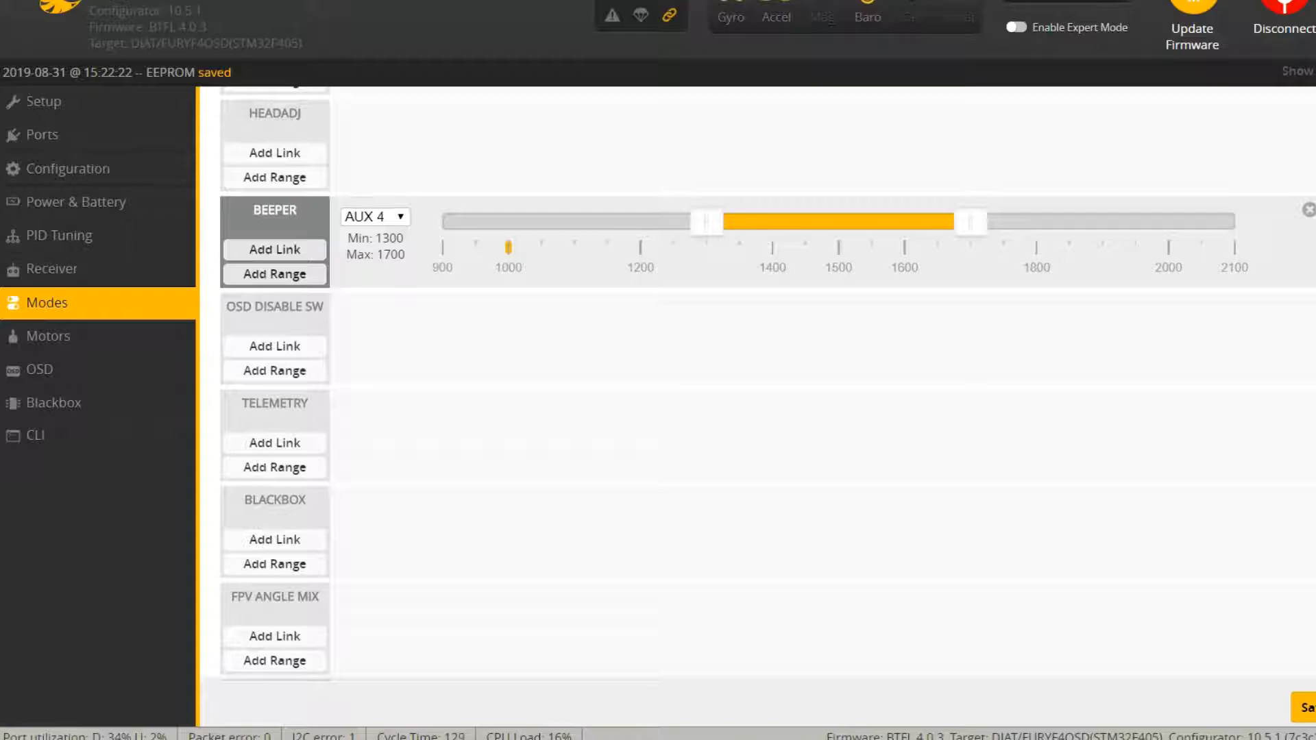